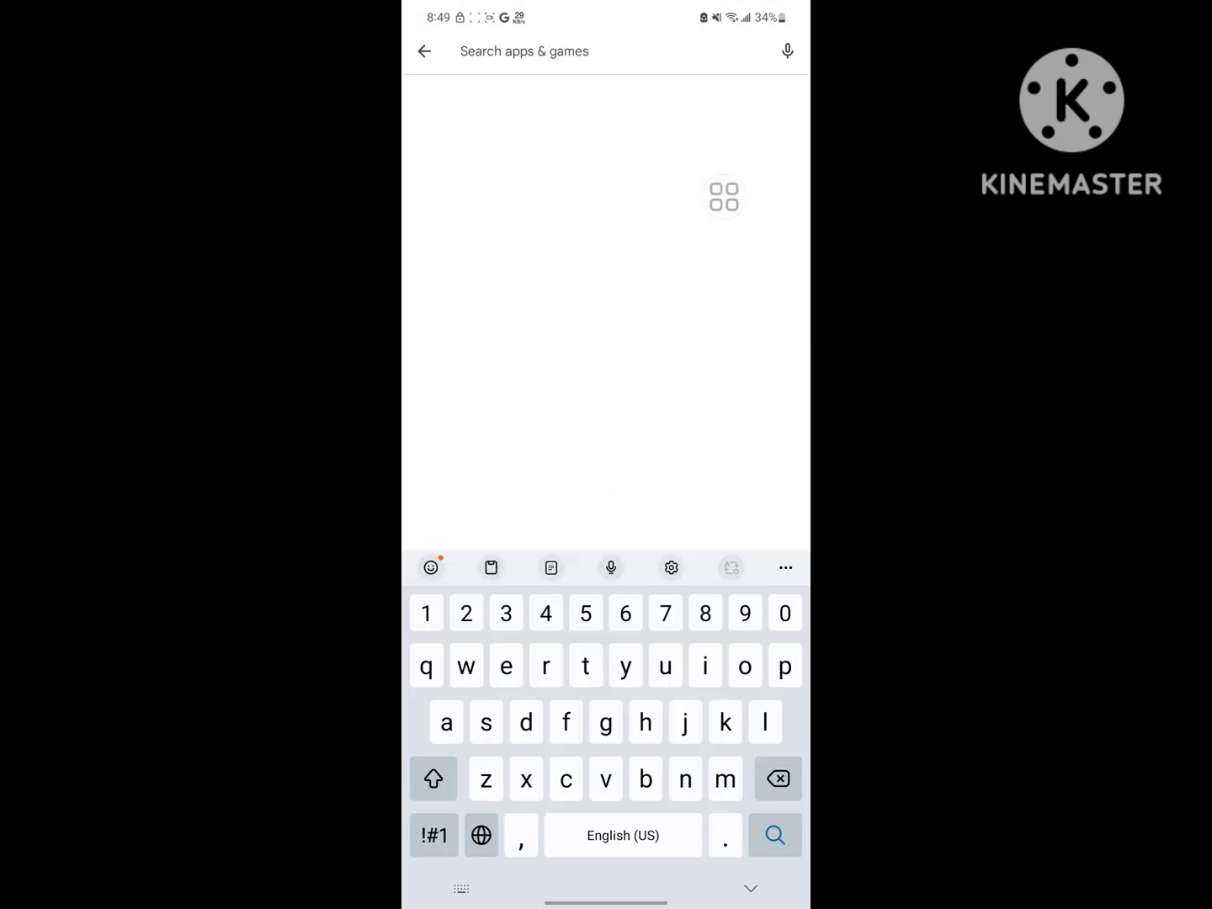
# Search for 'messenger', uninstall Messenger (Beta), and return to an empty search.
pyautogui.write('messenger')
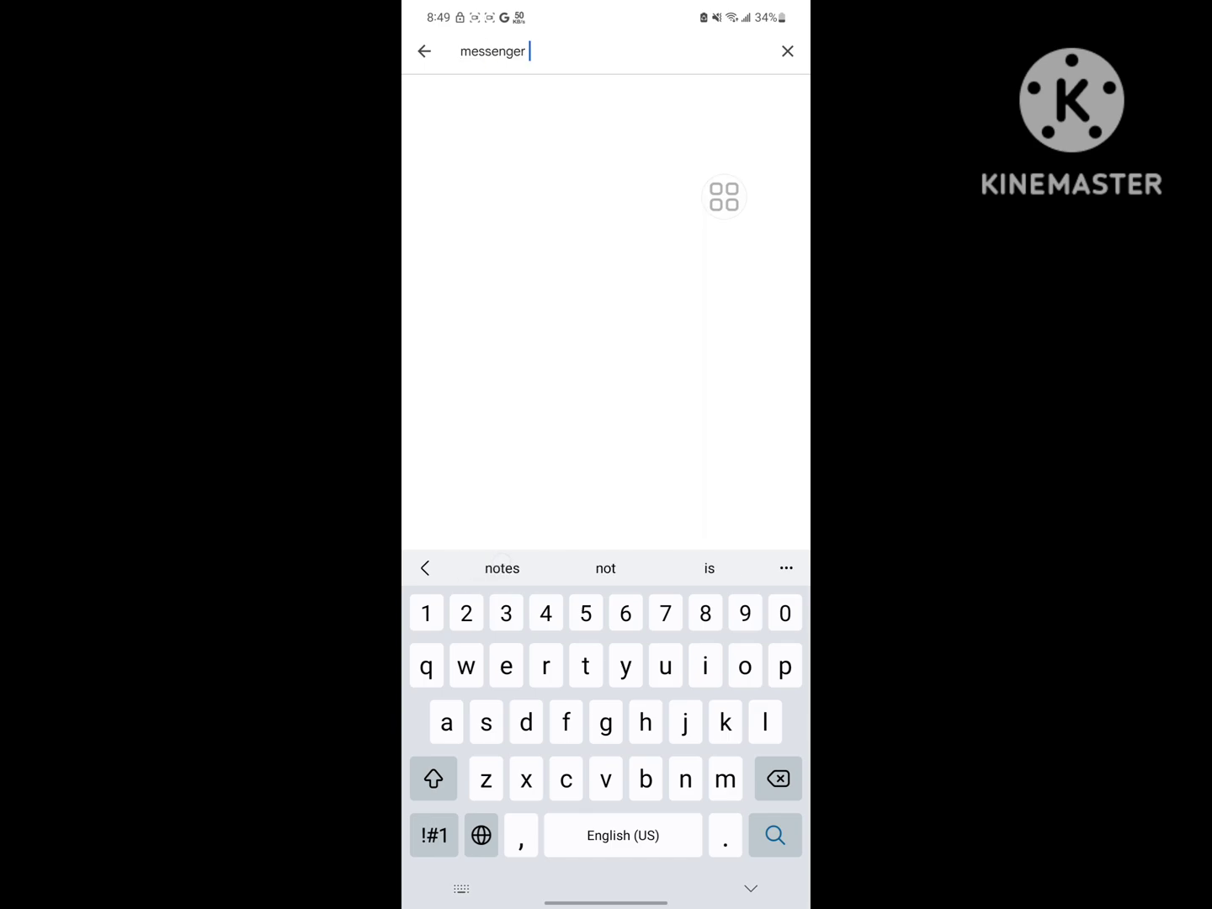
pyautogui.click(773, 835)
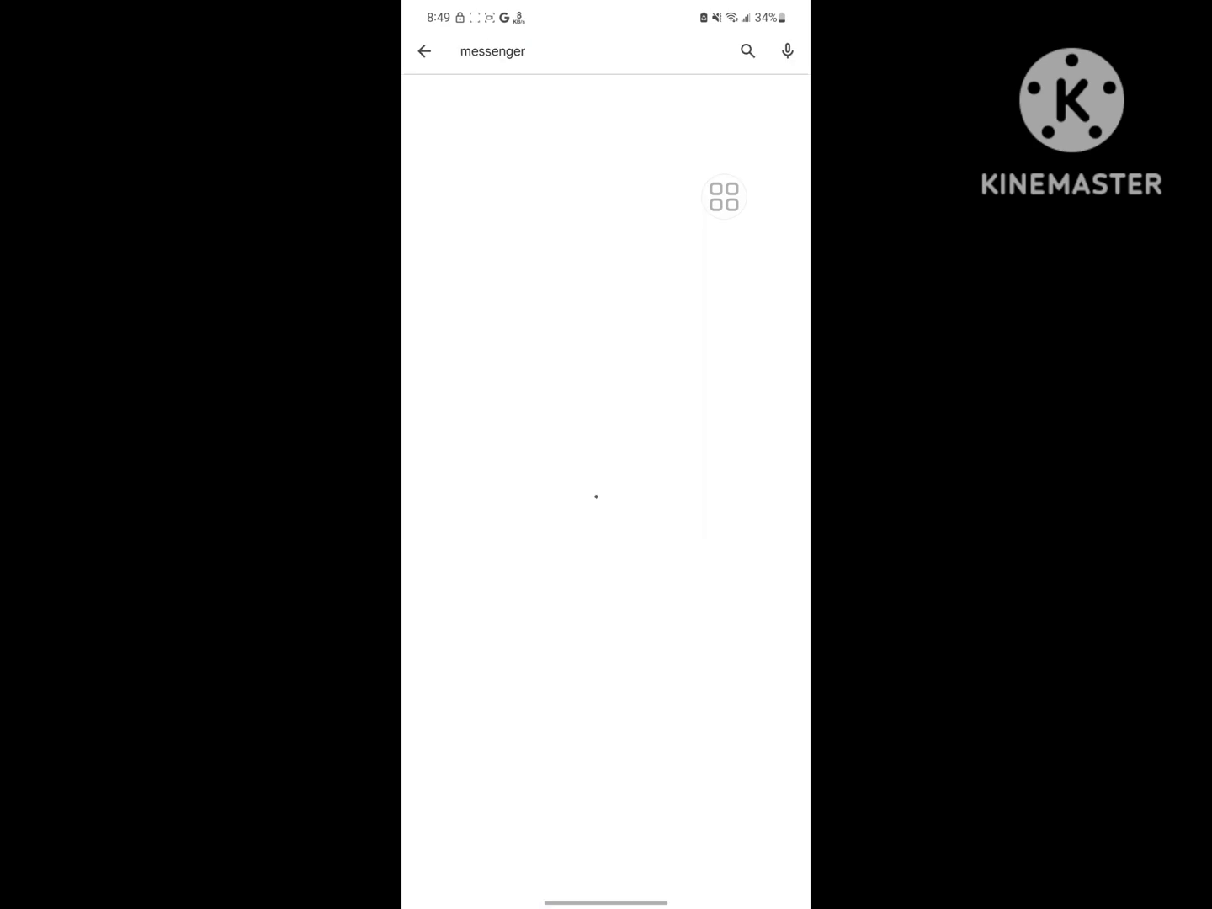
pyautogui.click(596, 496)
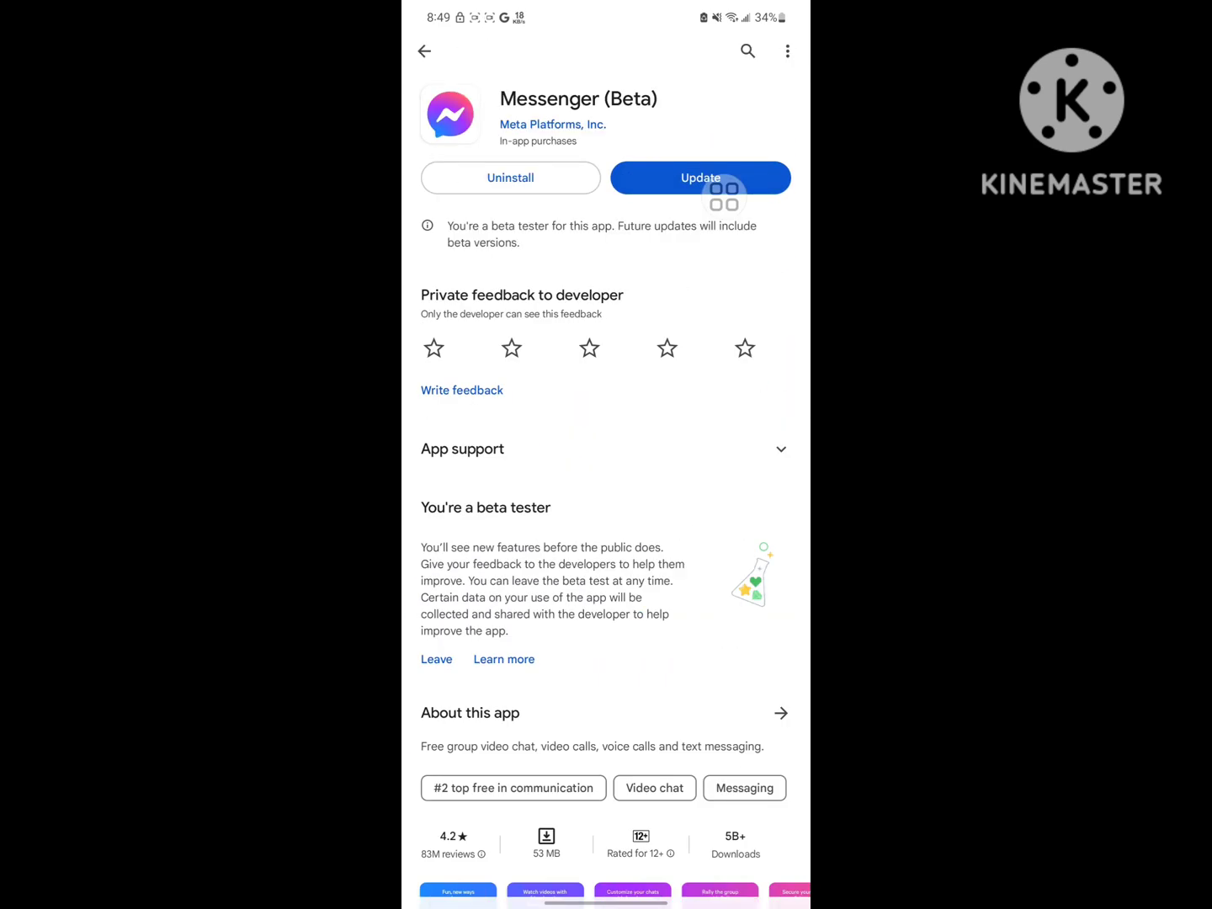
pyautogui.click(510, 178)
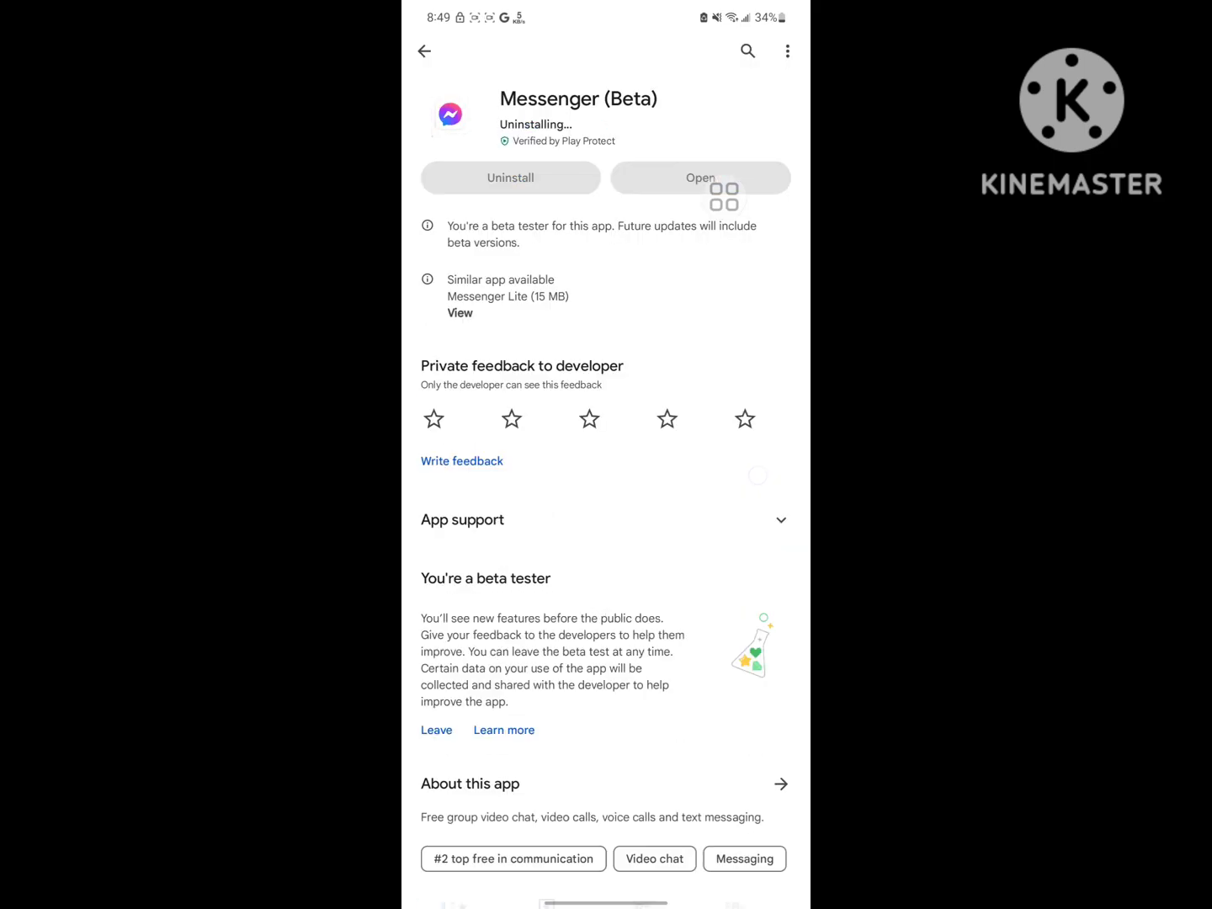
pyautogui.click(424, 51)
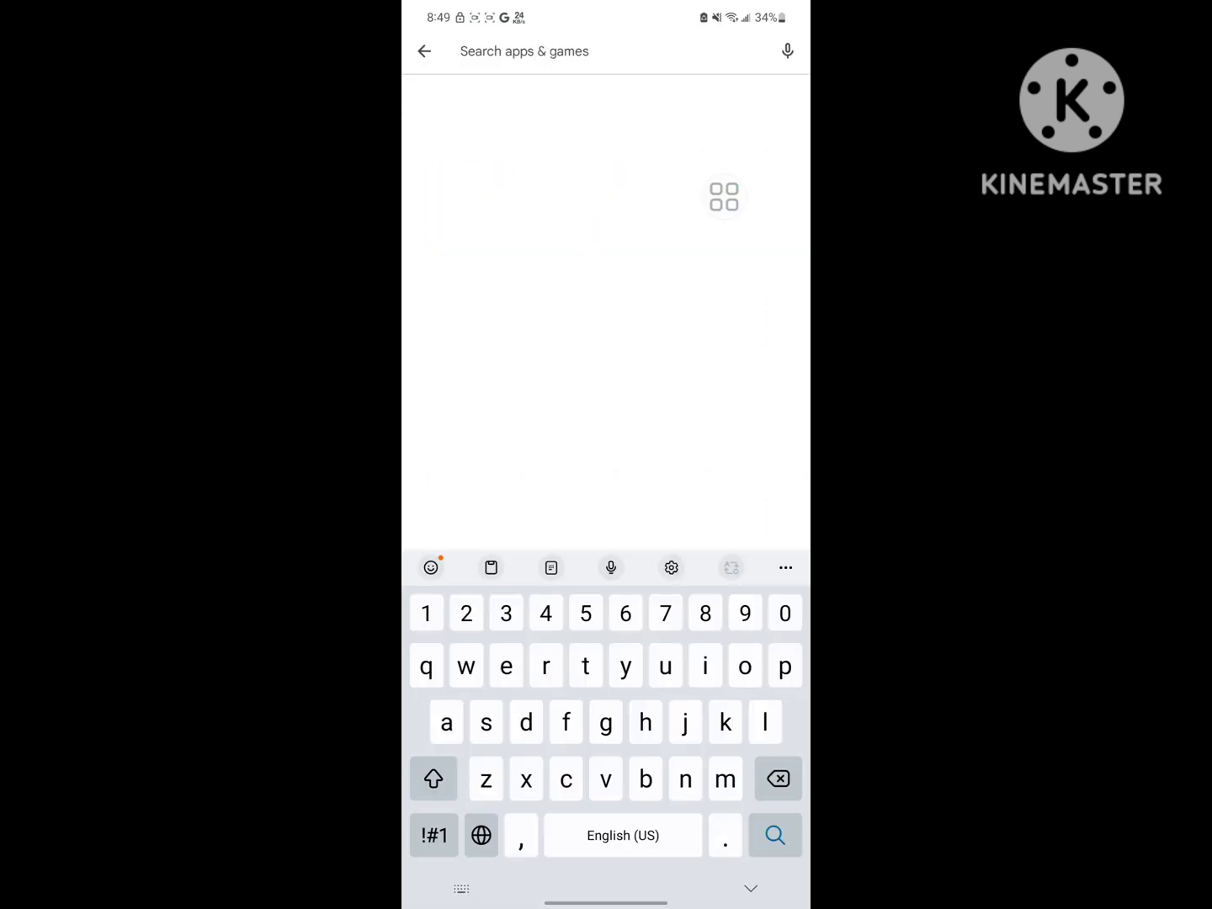
# Search 'vpn' and install 1.1.1.1 + WARP: Safer Internet from its page.
pyautogui.write('vpn')
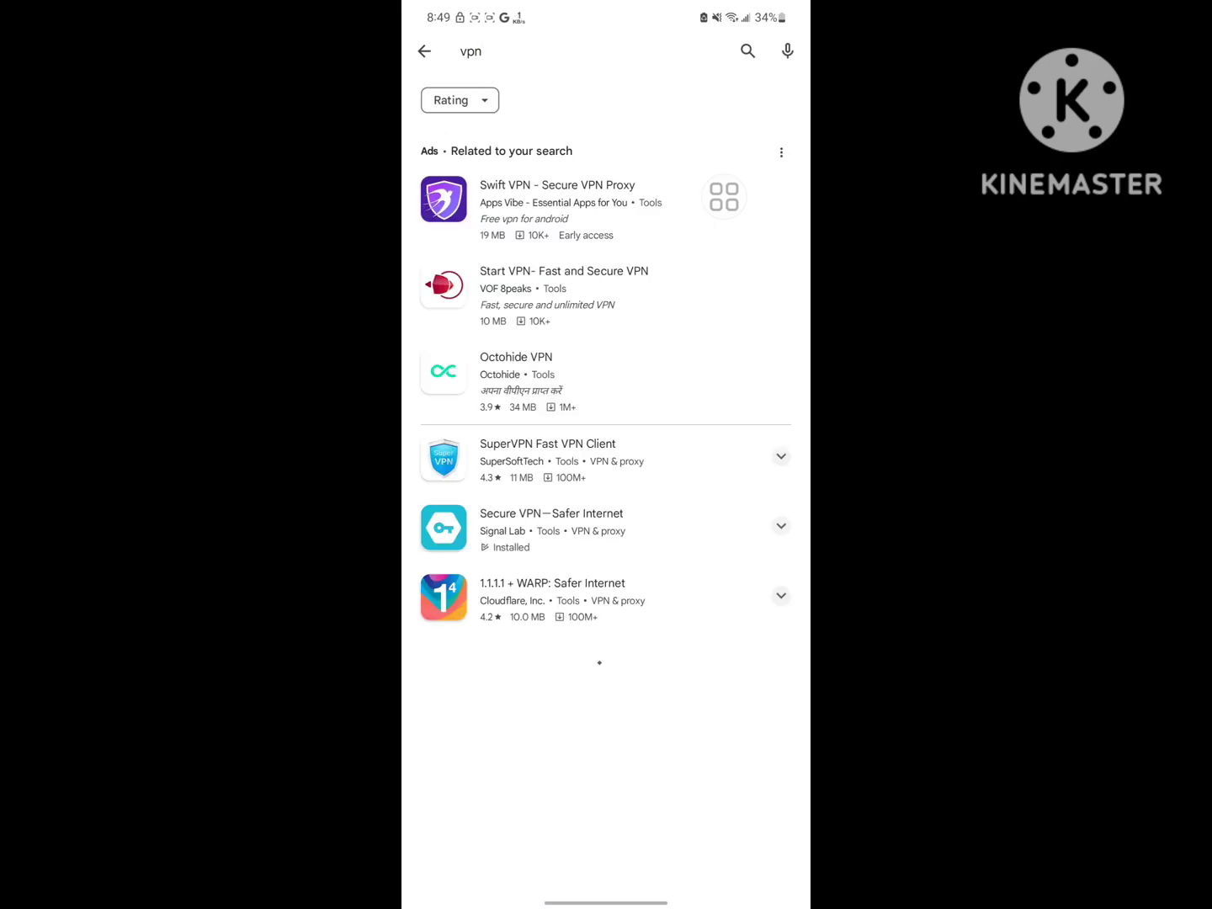
pyautogui.click(553, 599)
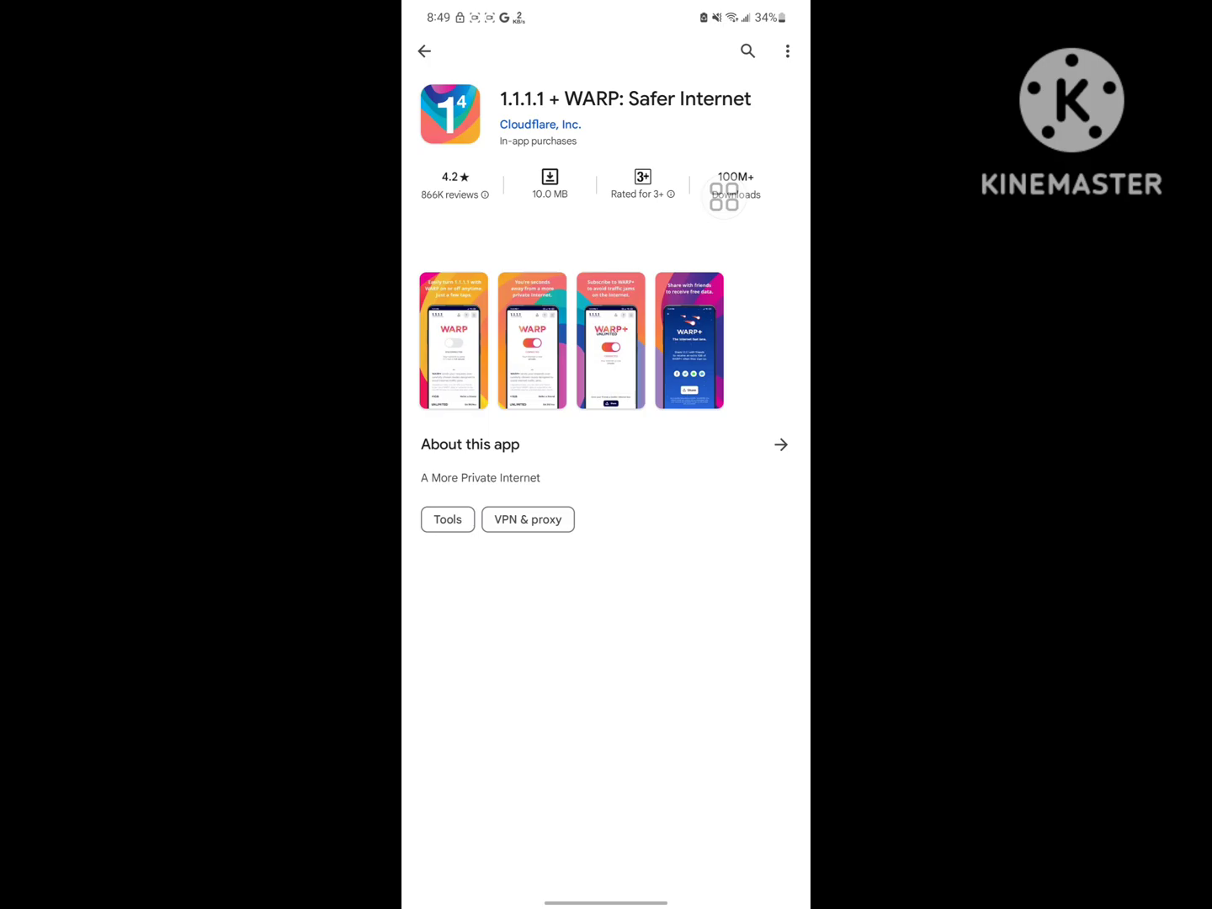
pyautogui.click(699, 178)
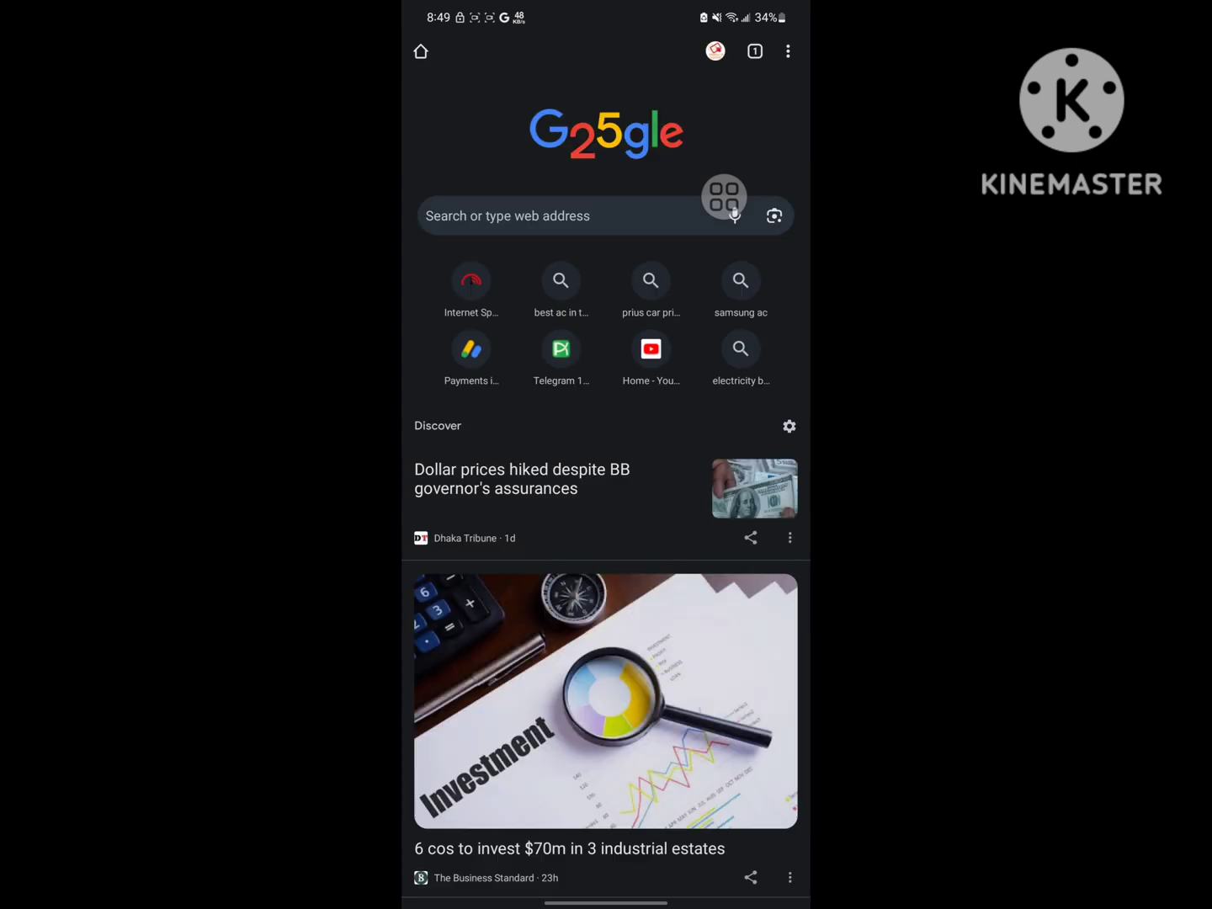
# Search 'messenger older version' and open AndroidAPKsFree's past Messenger releases list.
pyautogui.click(590, 216)
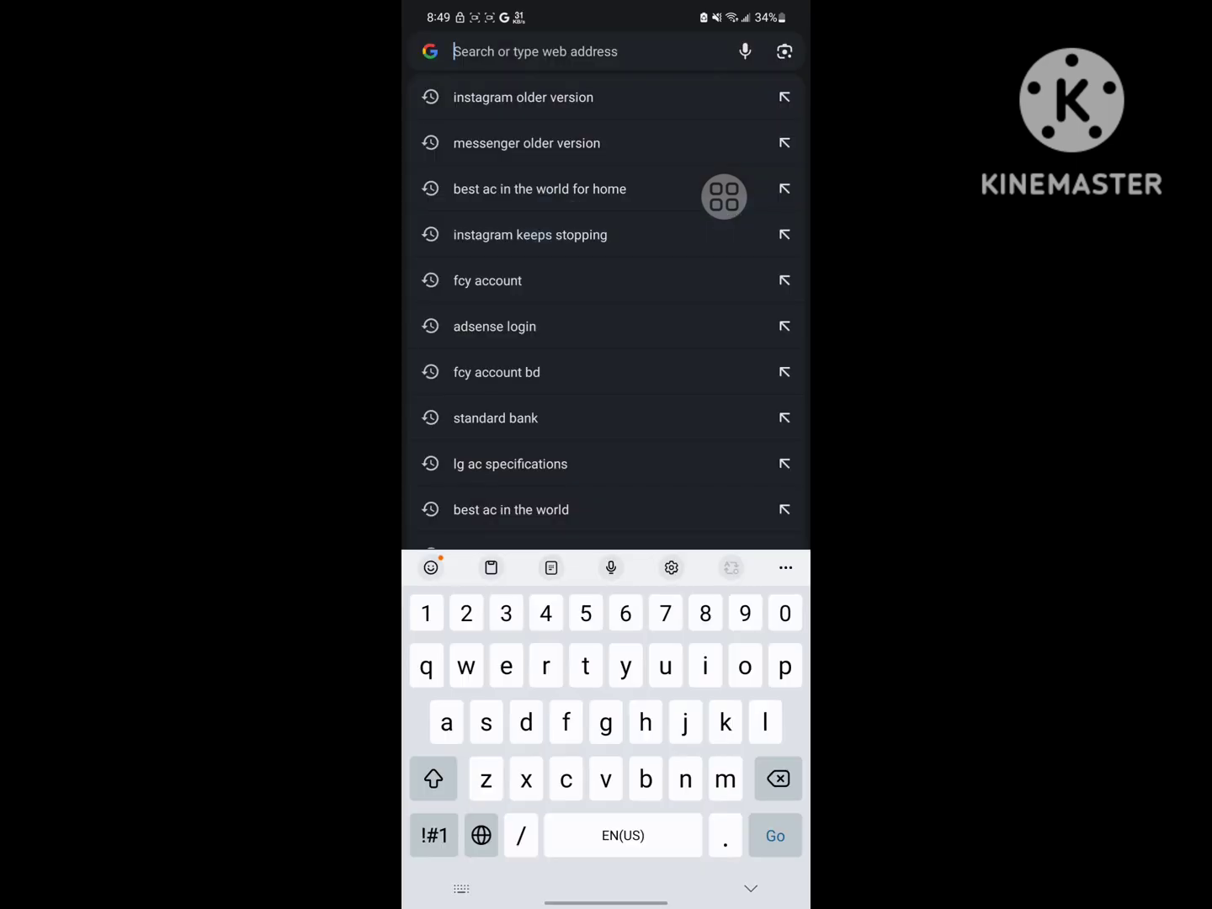
pyautogui.click(526, 143)
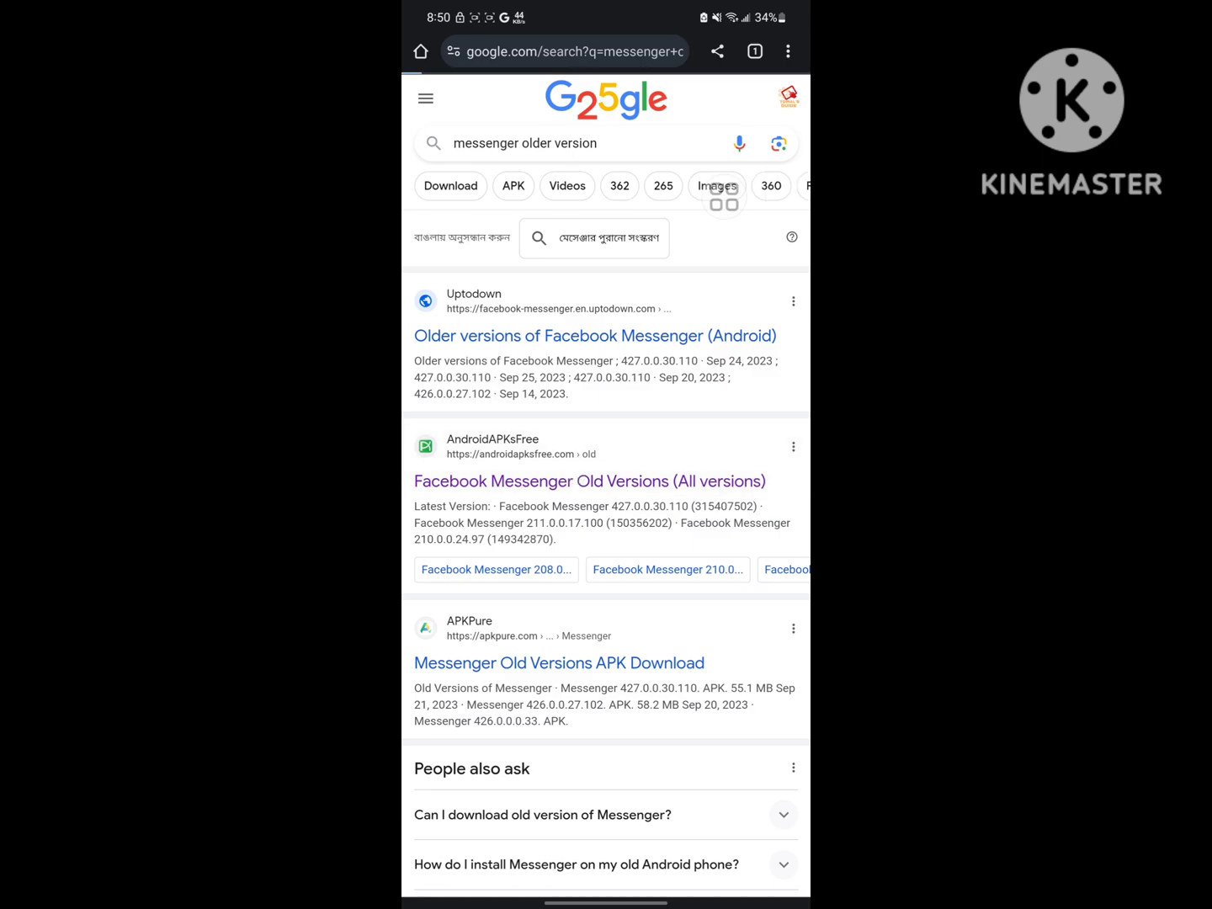
pyautogui.click(589, 481)
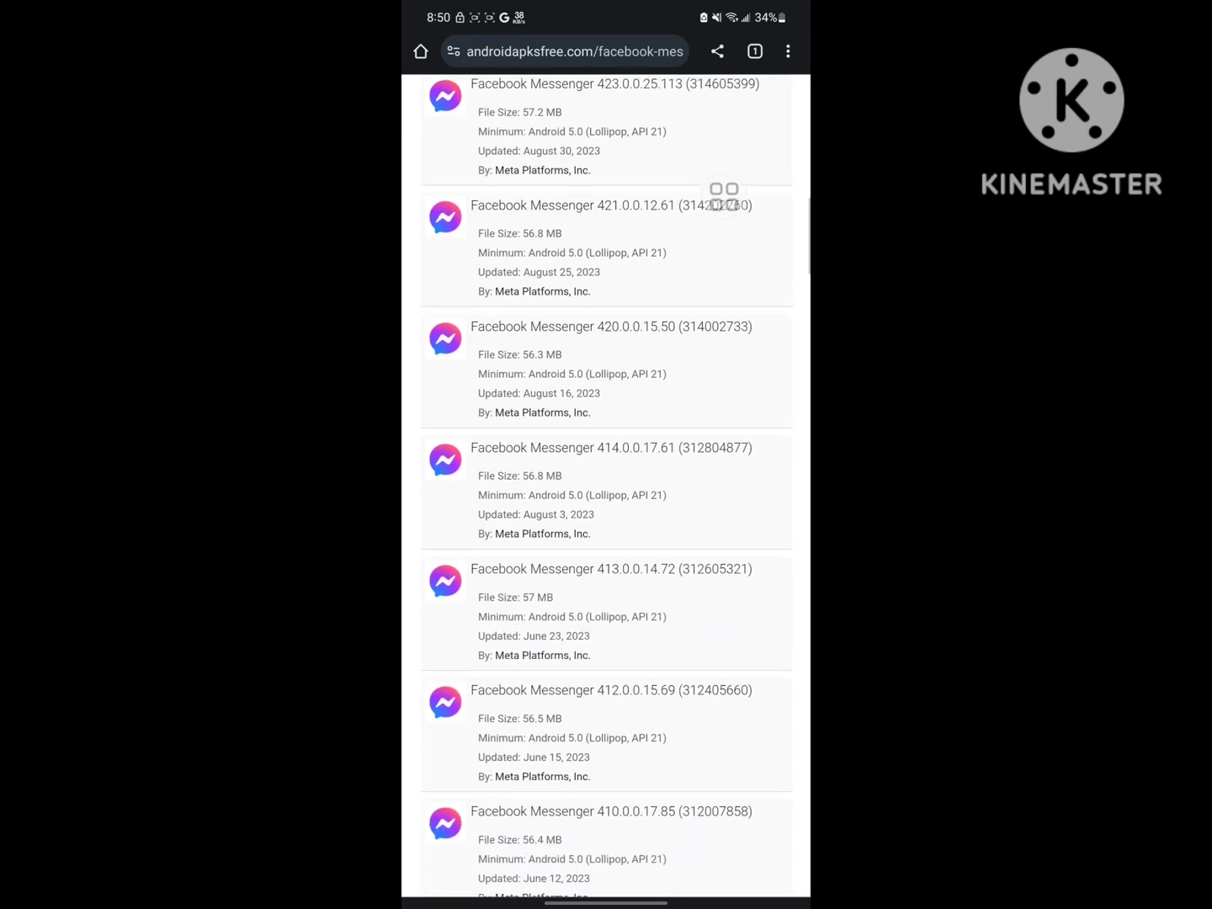
pyautogui.scroll(-3)
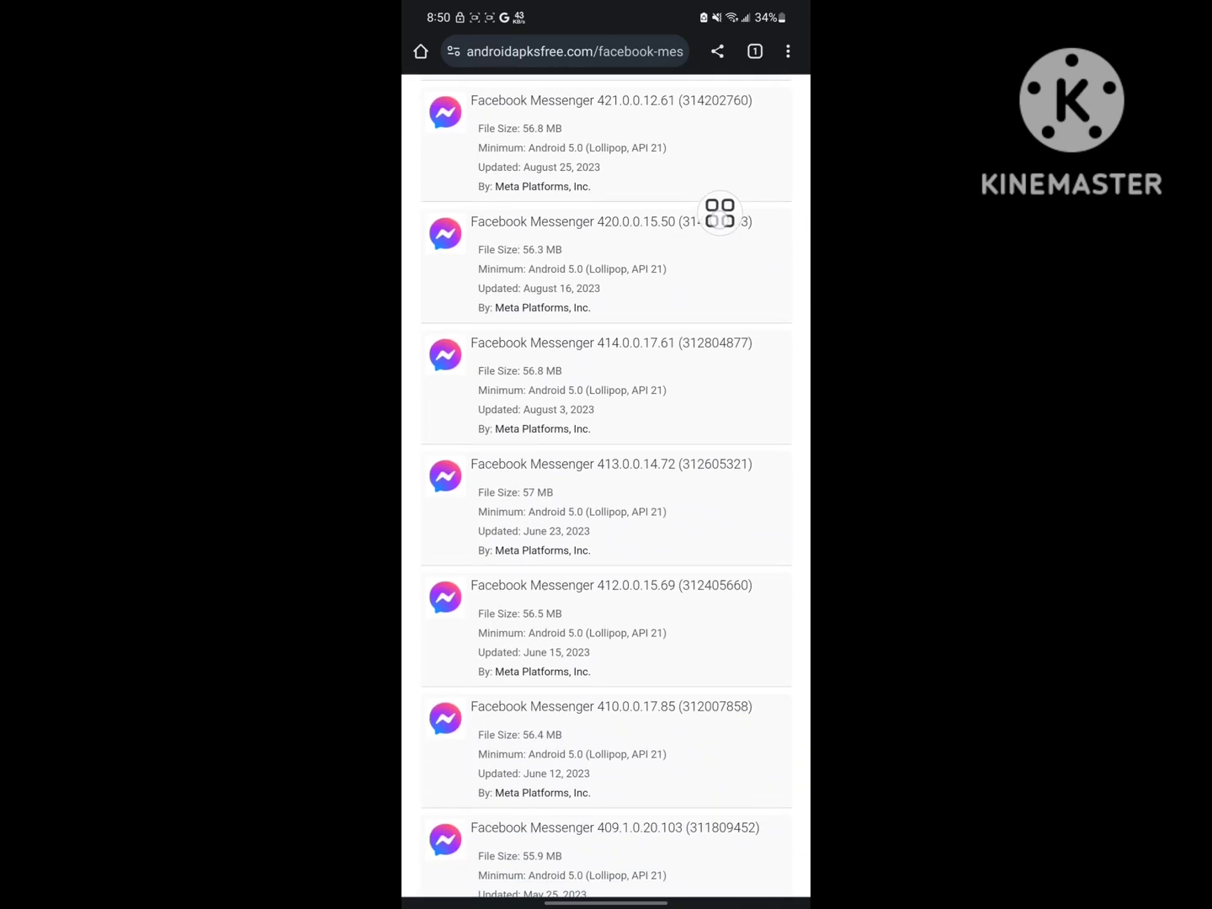
pyautogui.moveTo(695, 305)
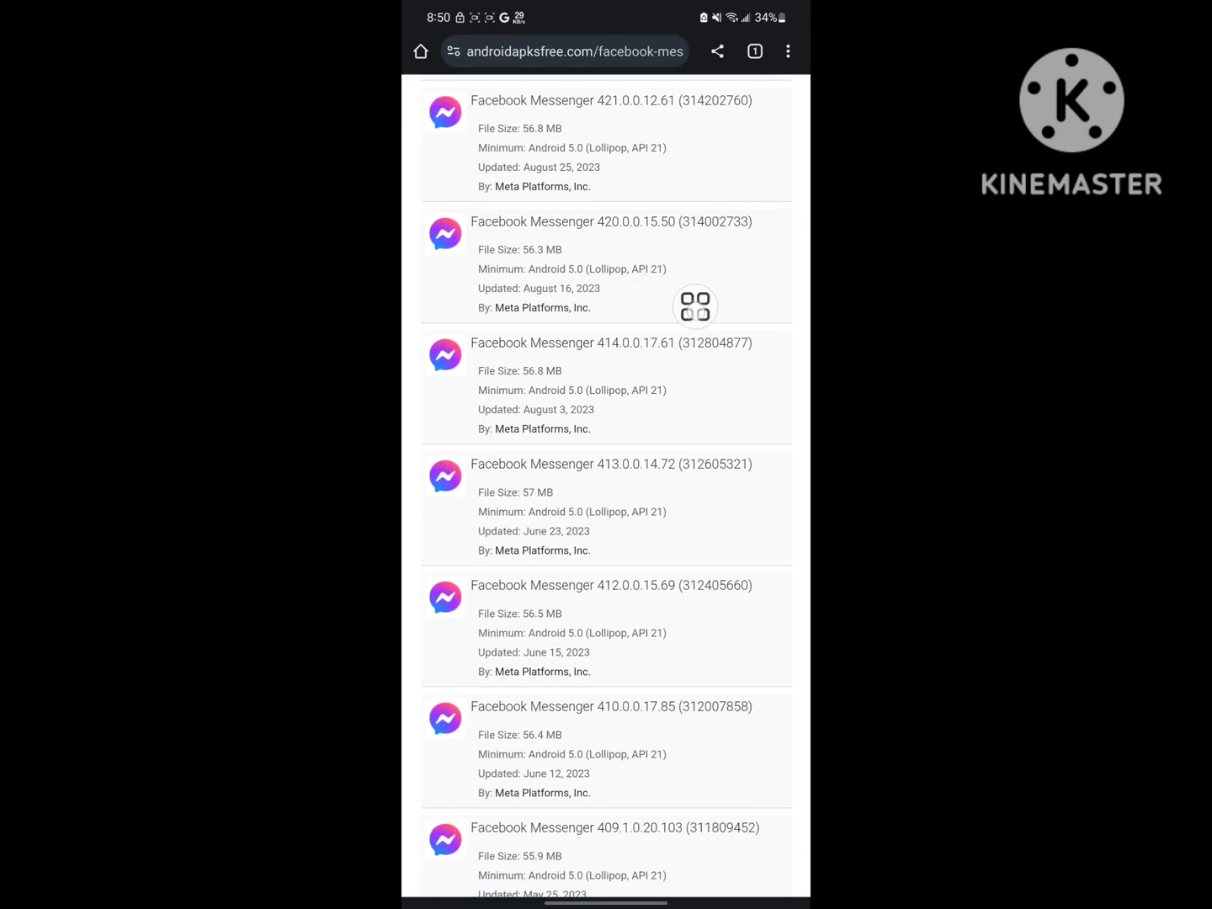
pyautogui.moveTo(678, 263)
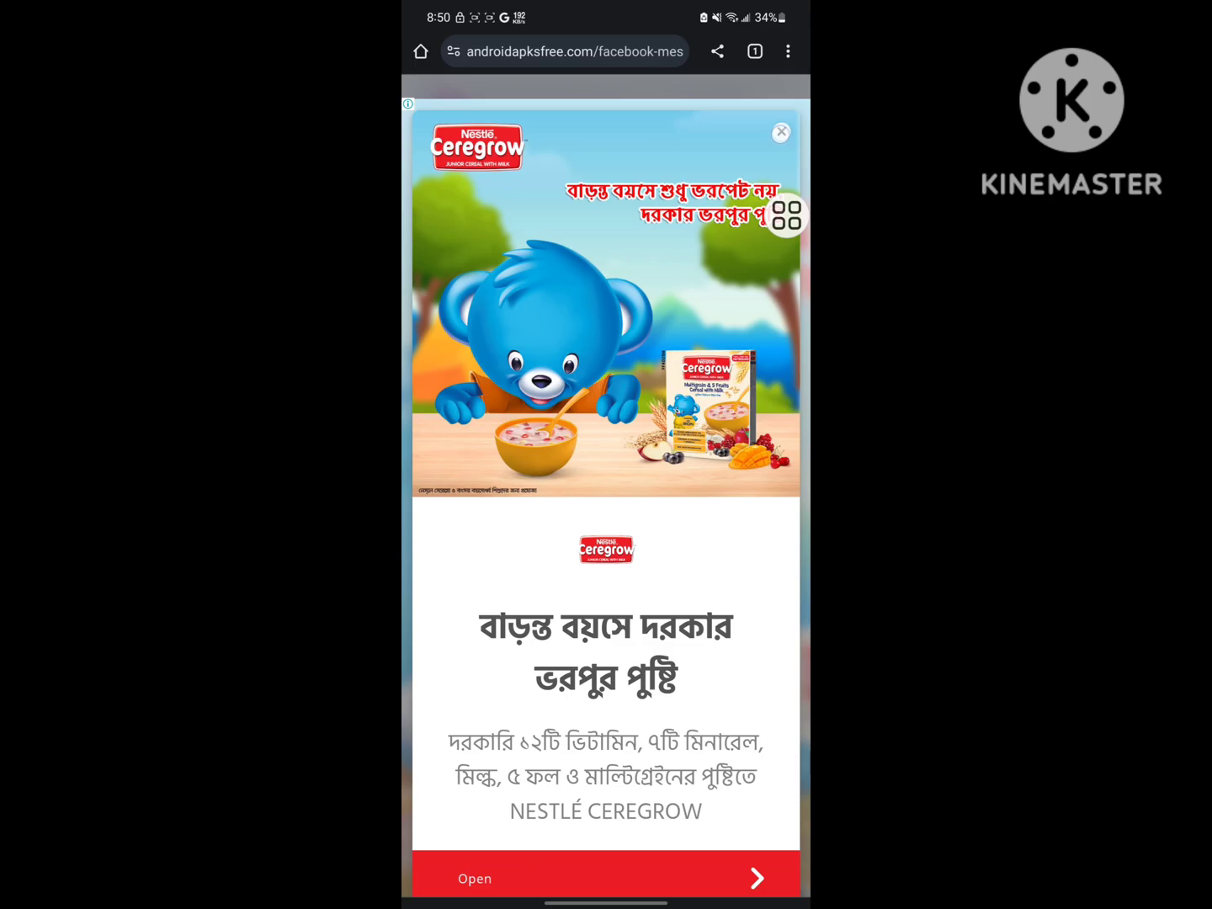
# Dismiss the ad and download the Messenger 420.0.0.15.50 APK, confirming the prompt.
pyautogui.click(780, 132)
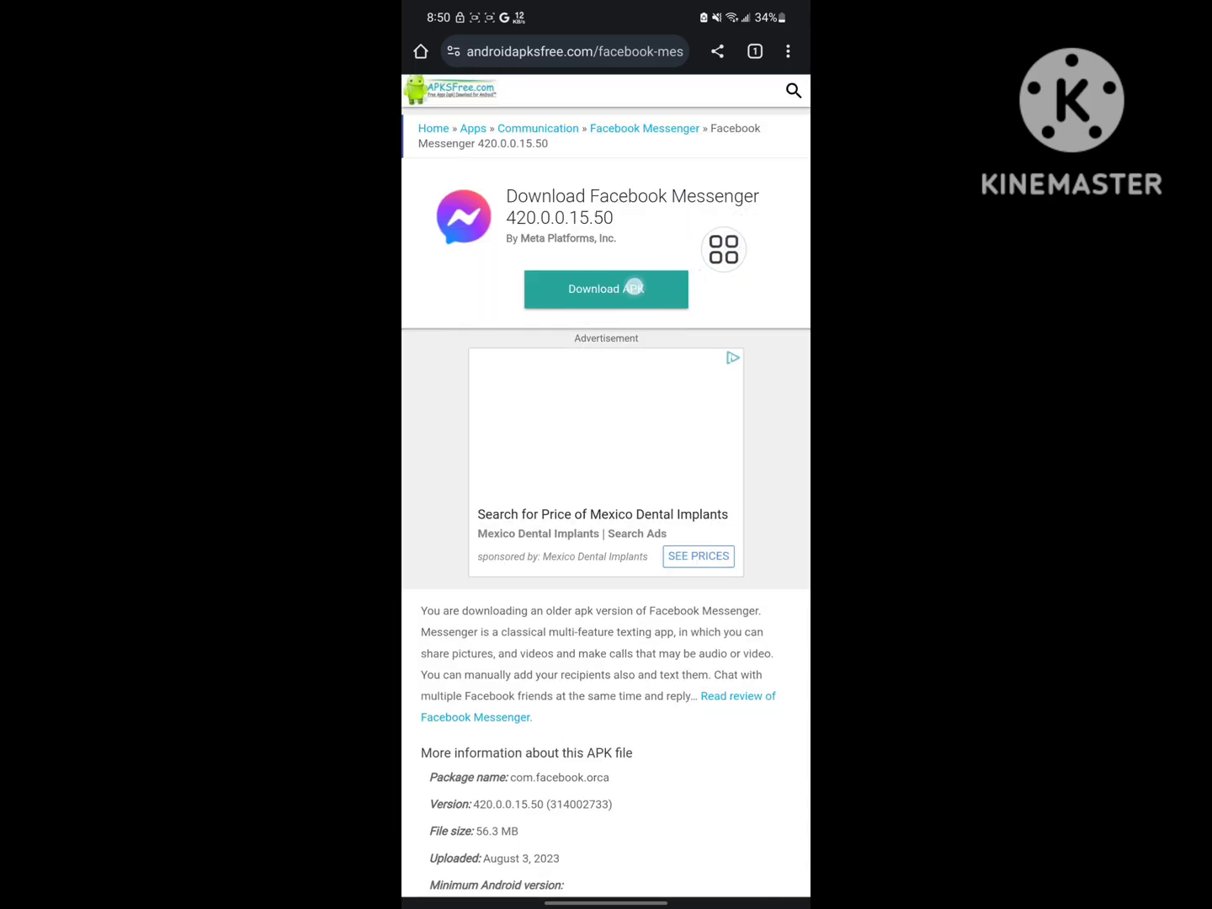
pyautogui.click(605, 289)
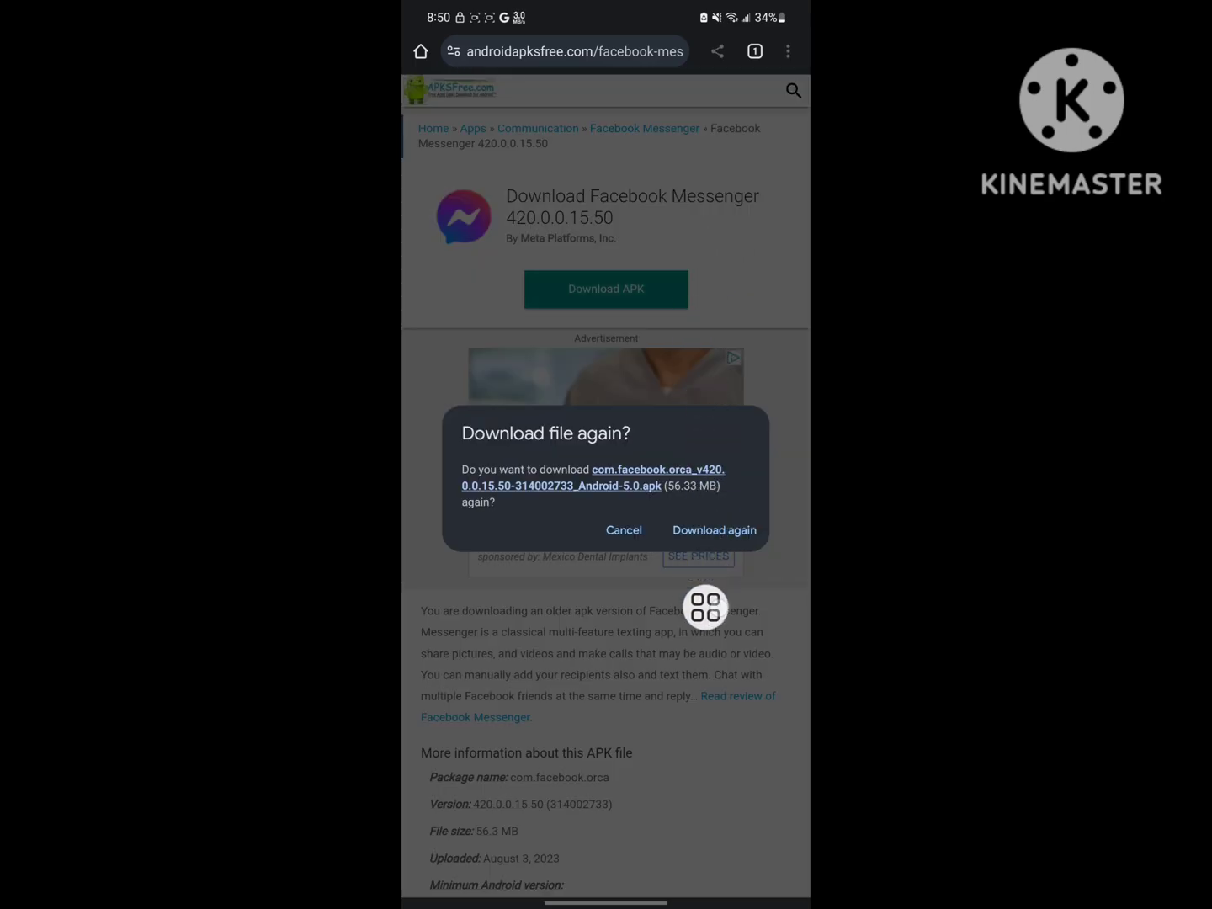
pyautogui.click(714, 530)
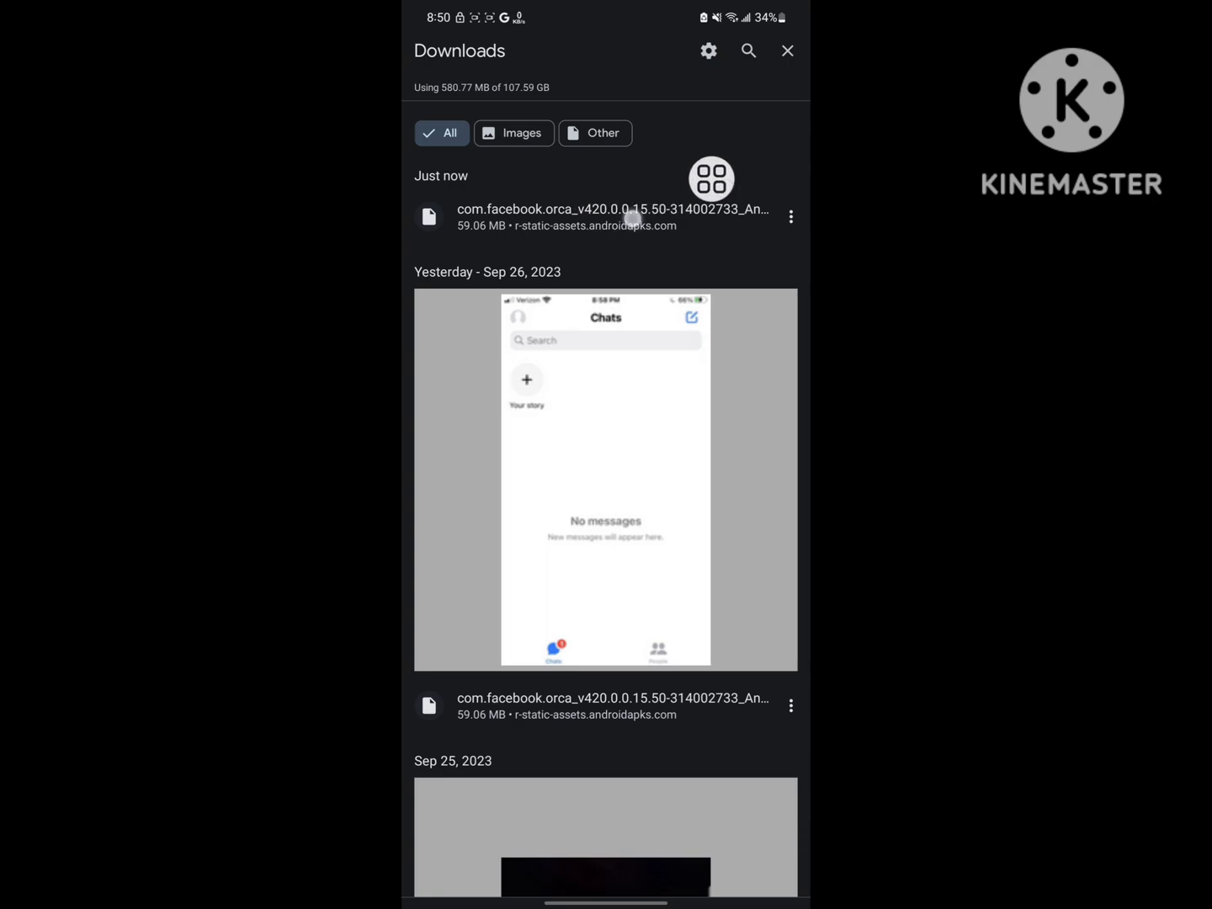
# Open the downloaded com.facebook.orca APK to install it.
pyautogui.click(613, 216)
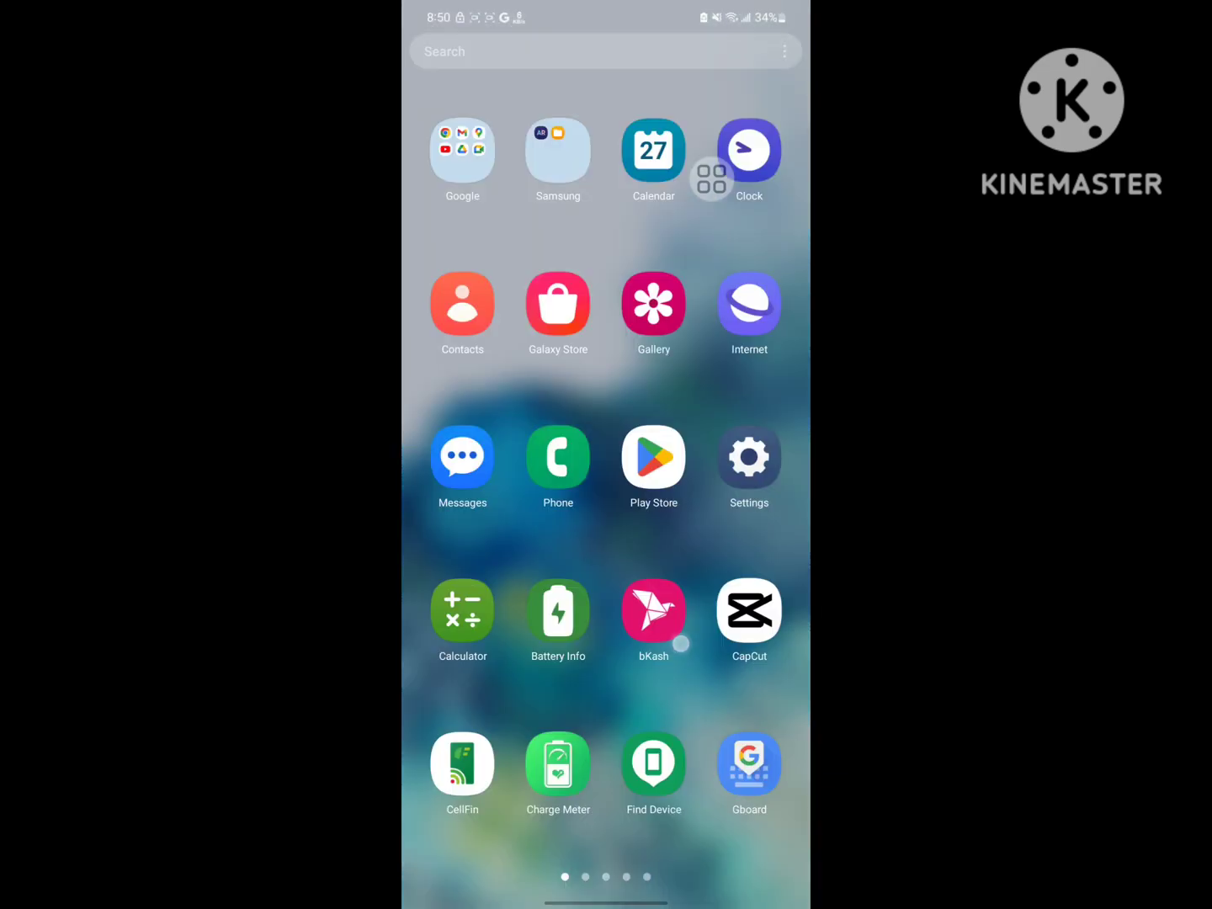
# Swipe through the home screen pages to the 1.1.1.1 app and open it.
pyautogui.hscroll(-3)
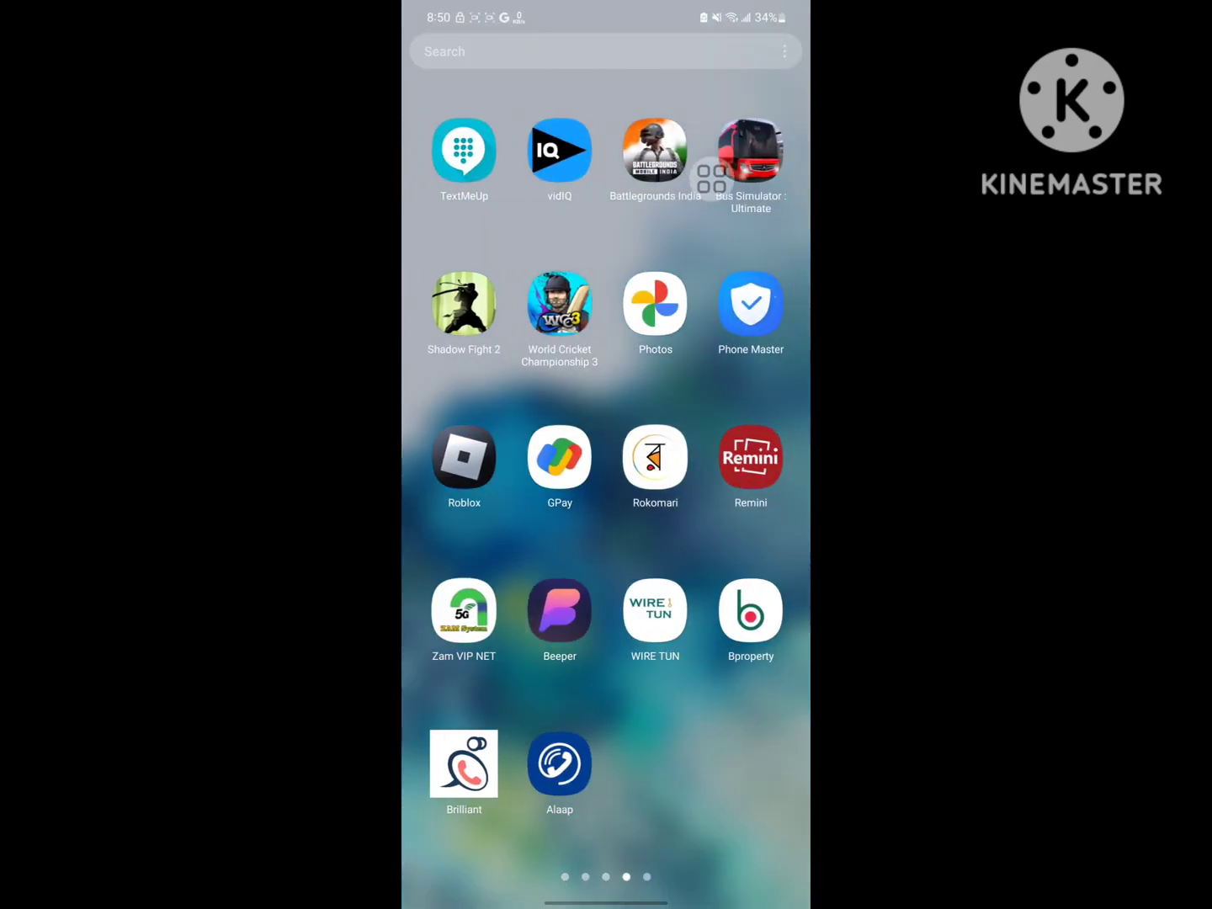
pyautogui.hscroll(-3)
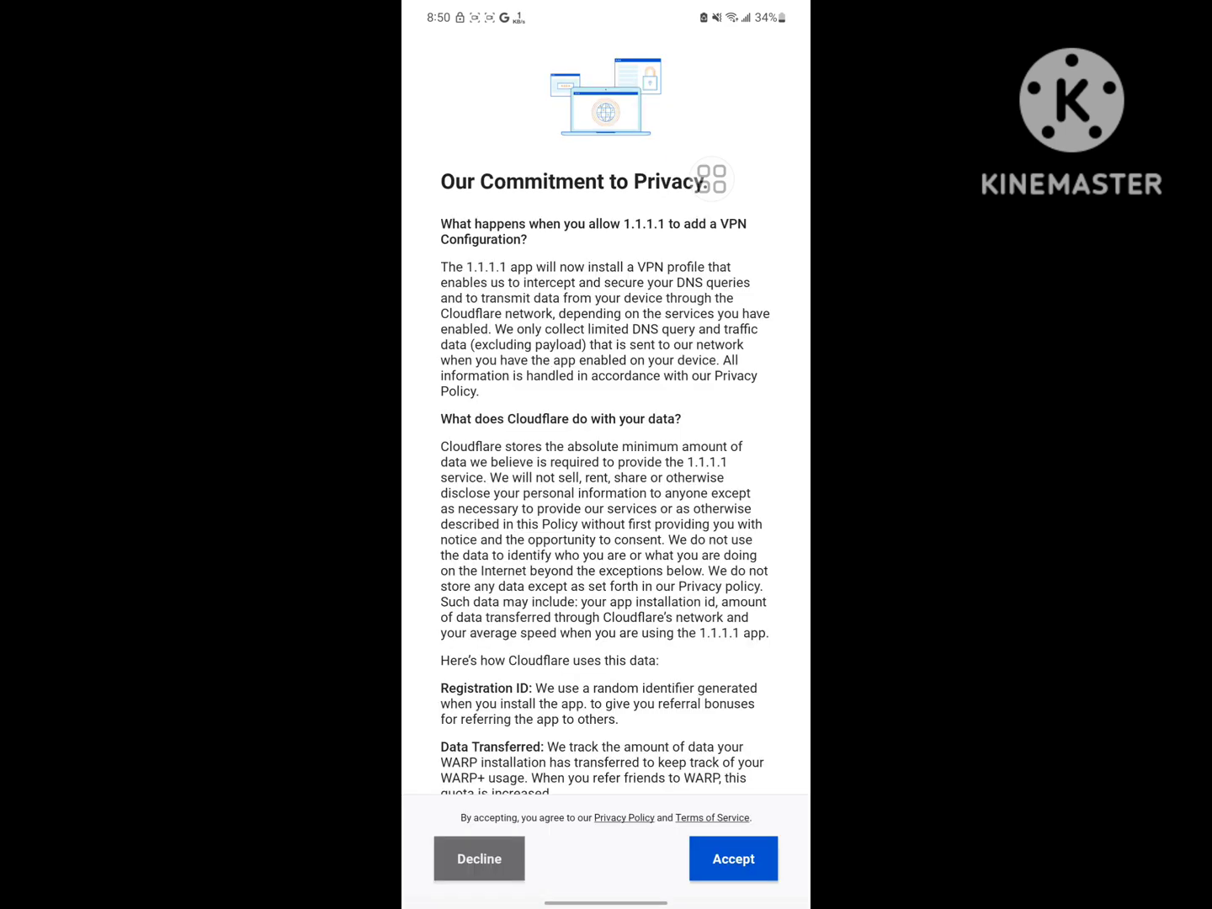
# Accept the privacy commitment, allow the VPN request, and switch WARP on.
pyautogui.click(732, 858)
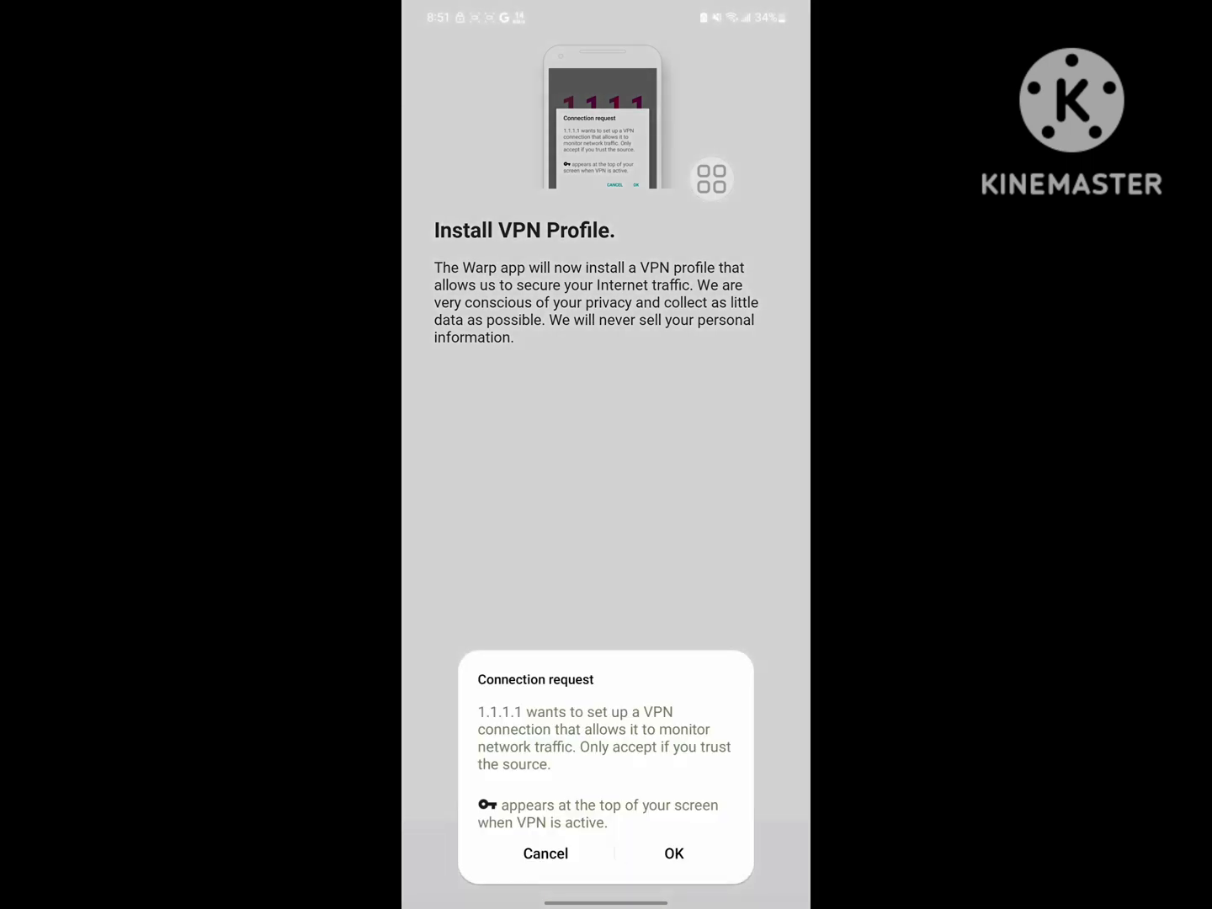
pyautogui.click(674, 853)
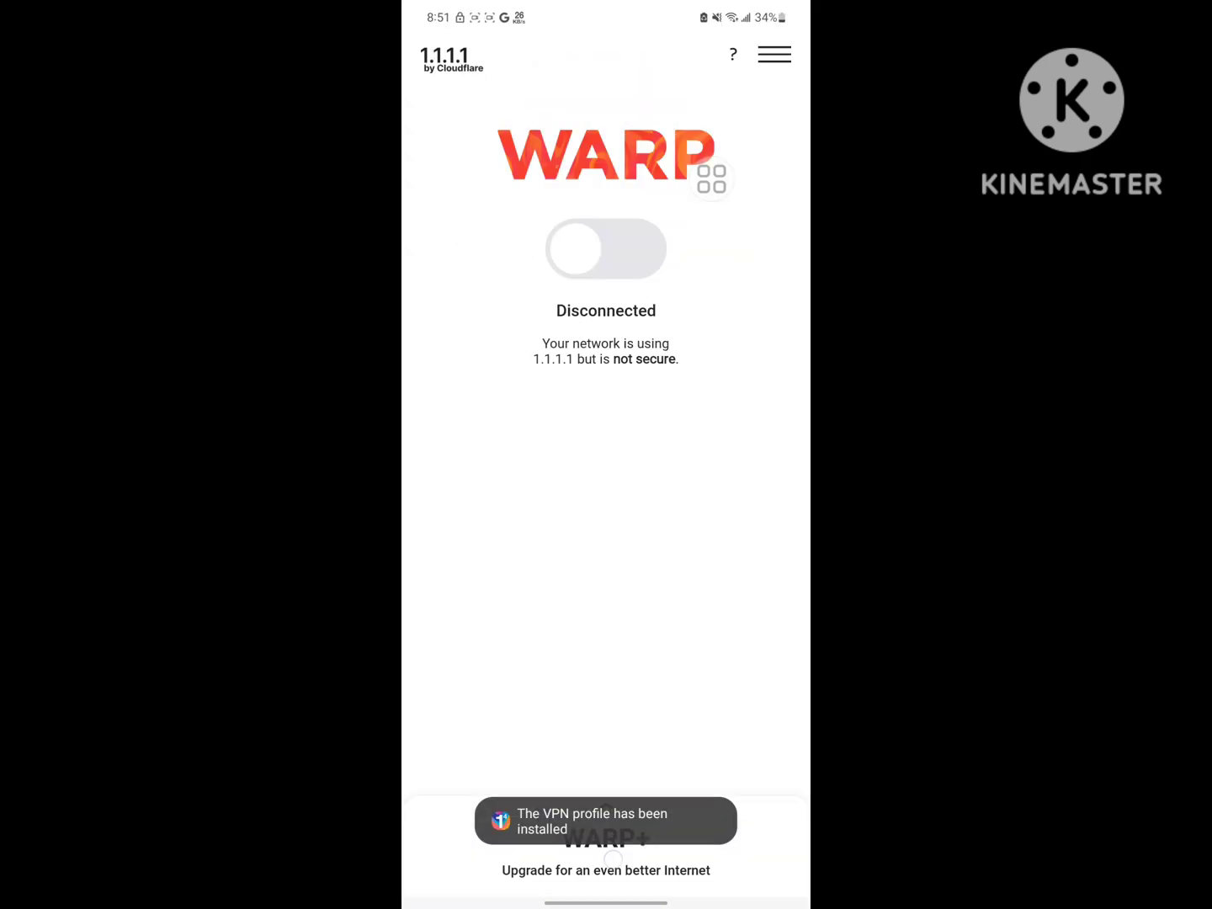
pyautogui.click(605, 250)
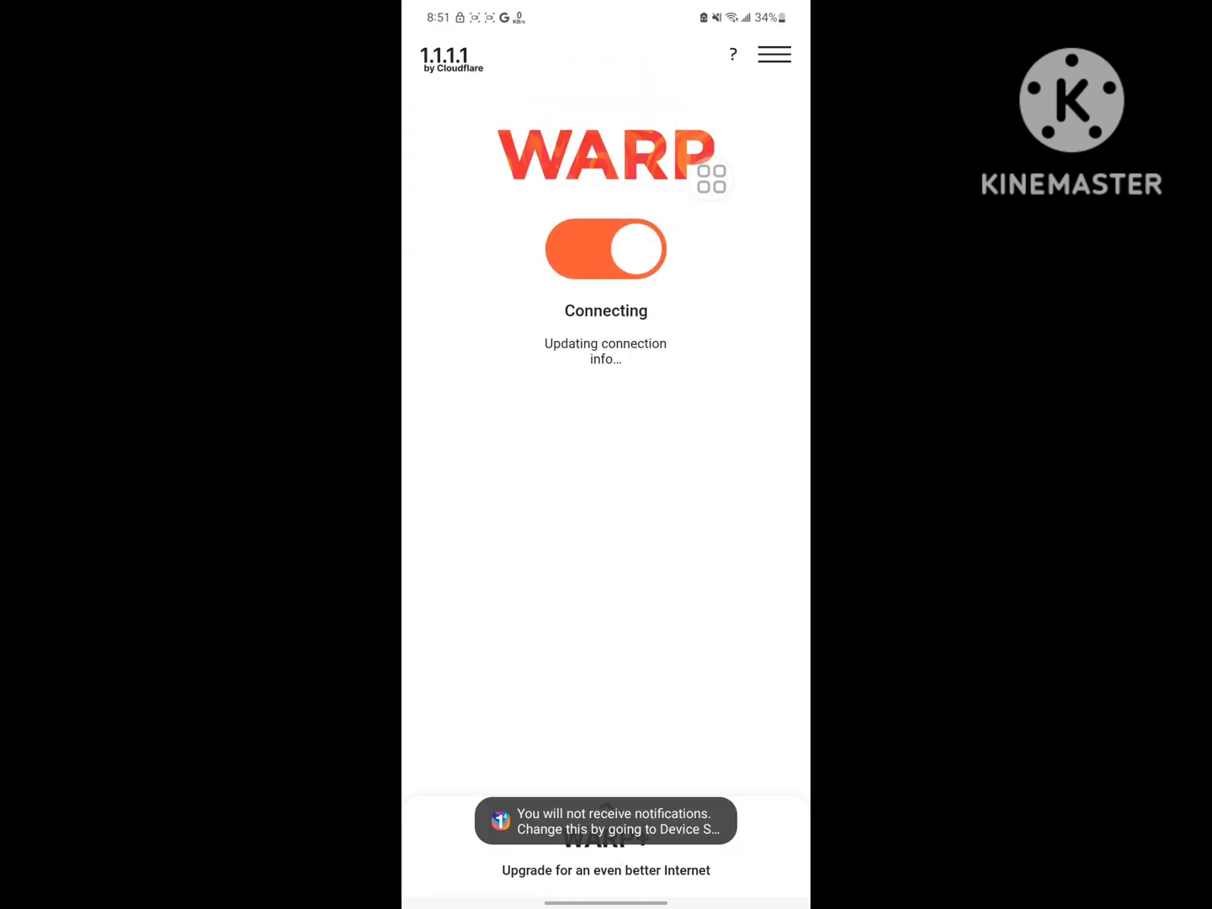